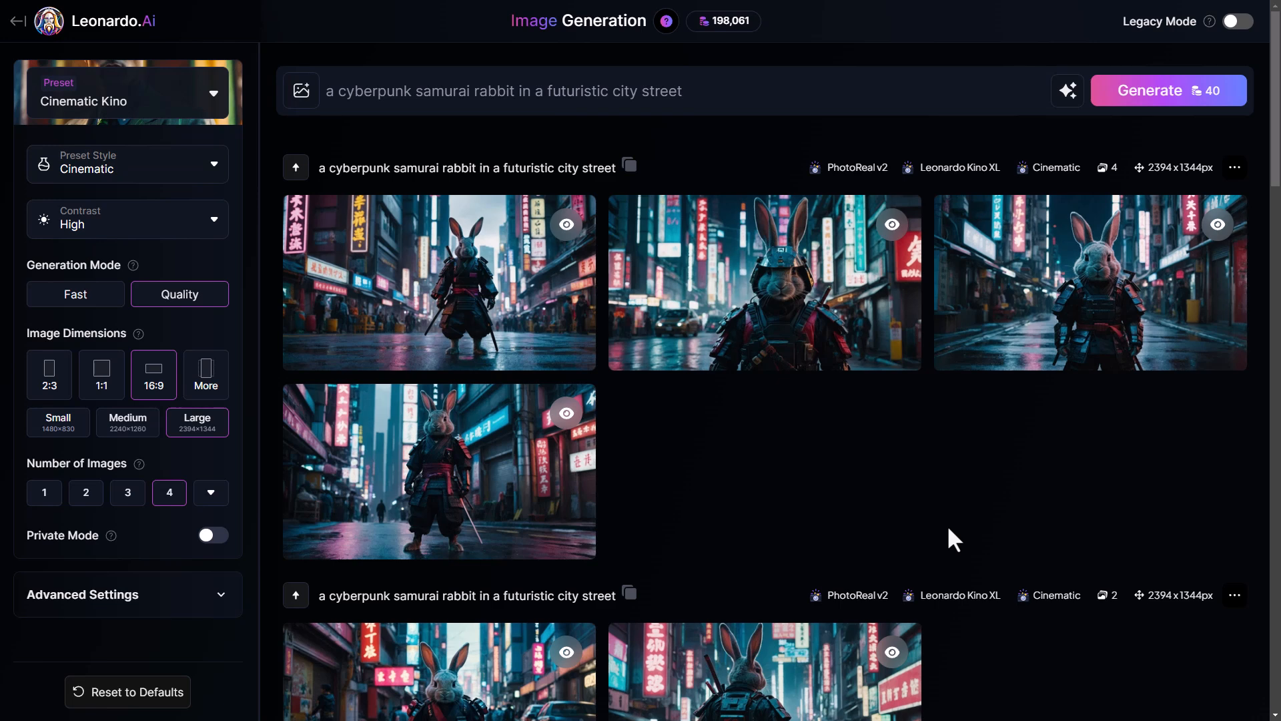
mouse_move(968, 524)
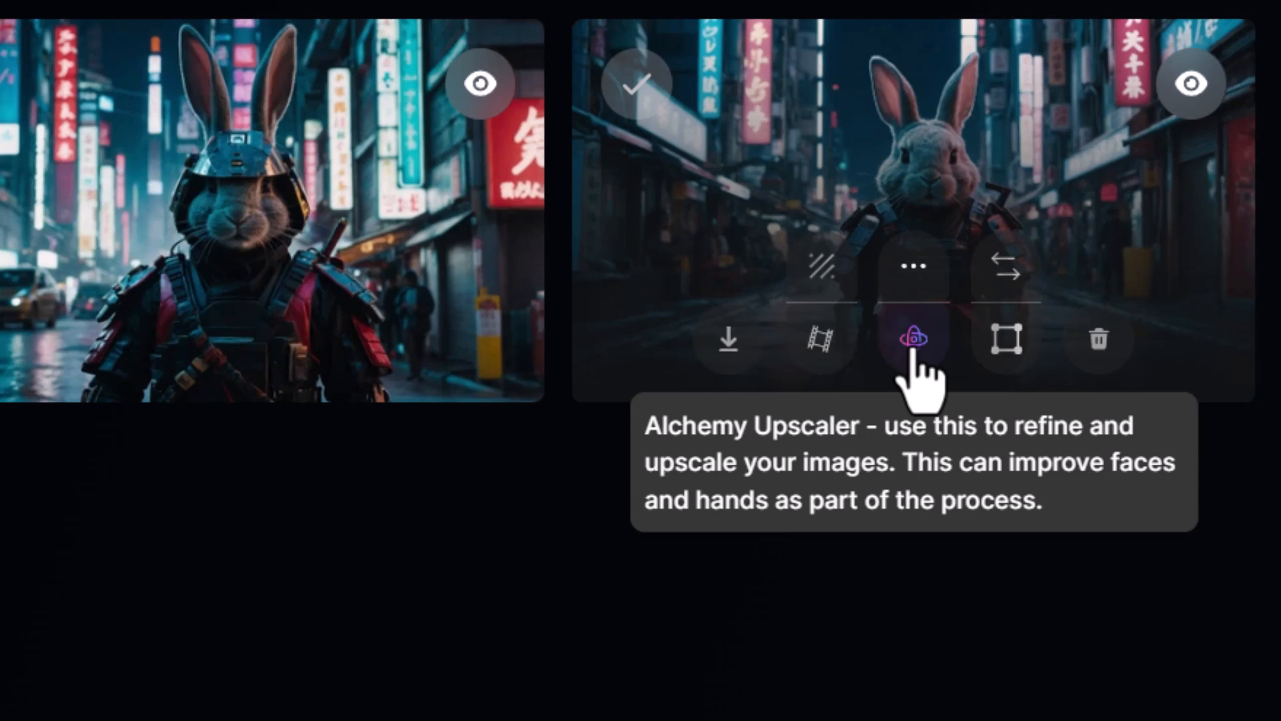
Step: Start an 8-credit Alchemy upscale of the second samurai rabbit image at Low refiner strength
left_click(915, 339)
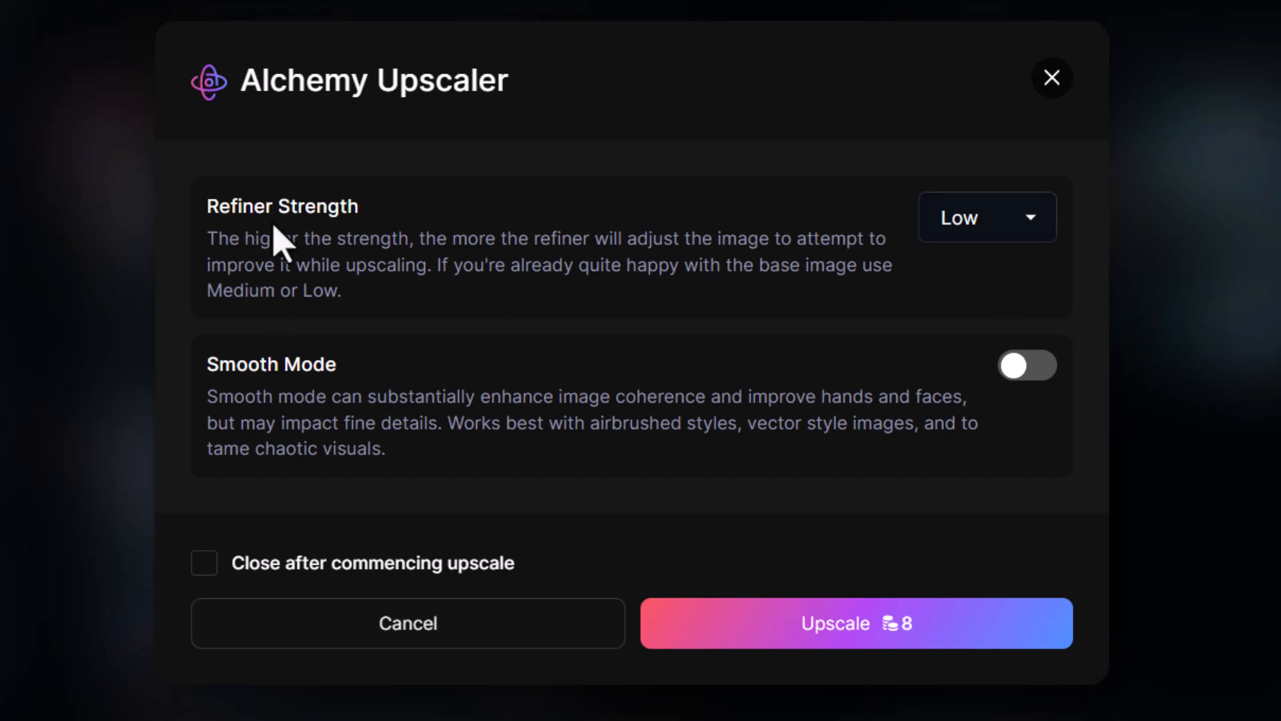
left_click(985, 218)
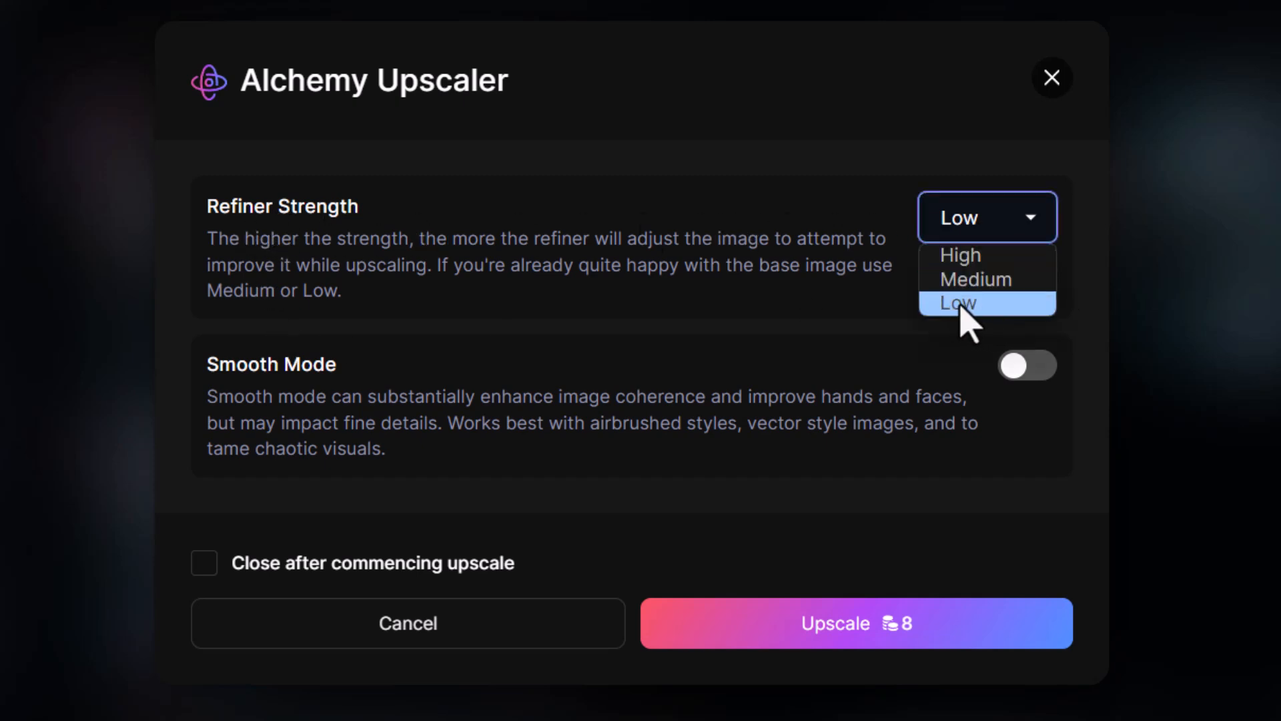
left_click(961, 303)
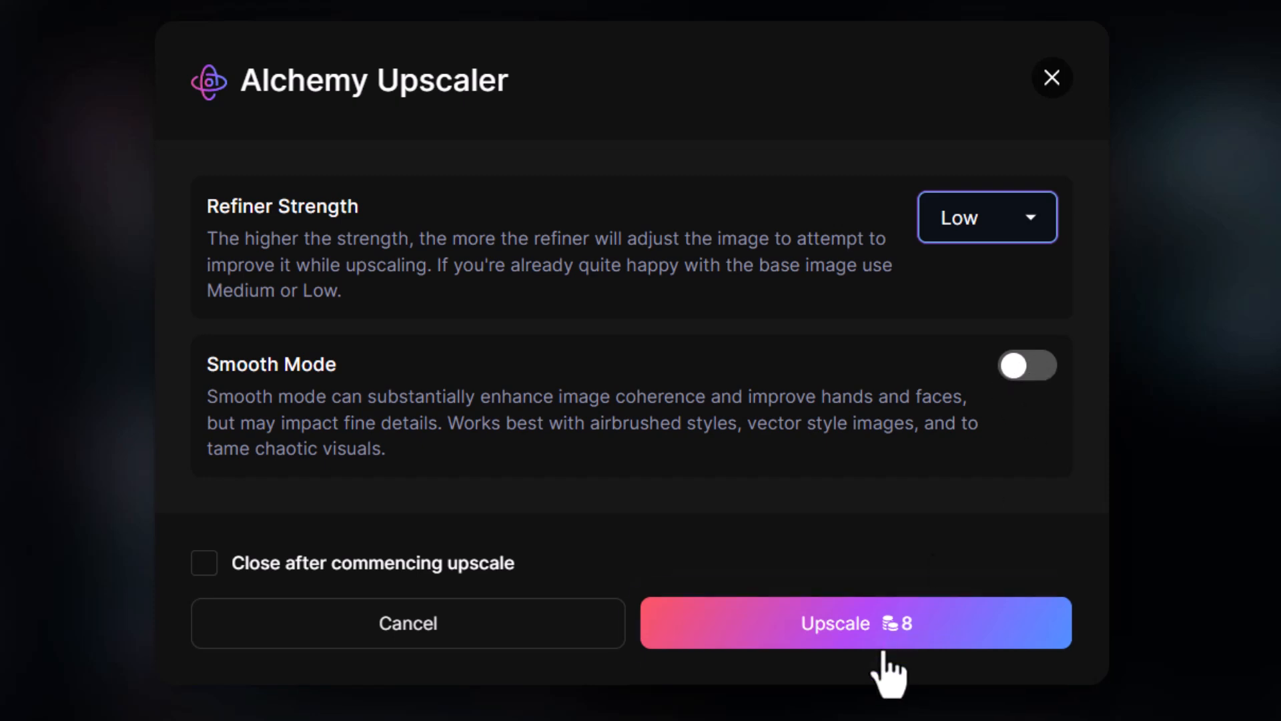
left_click(855, 623)
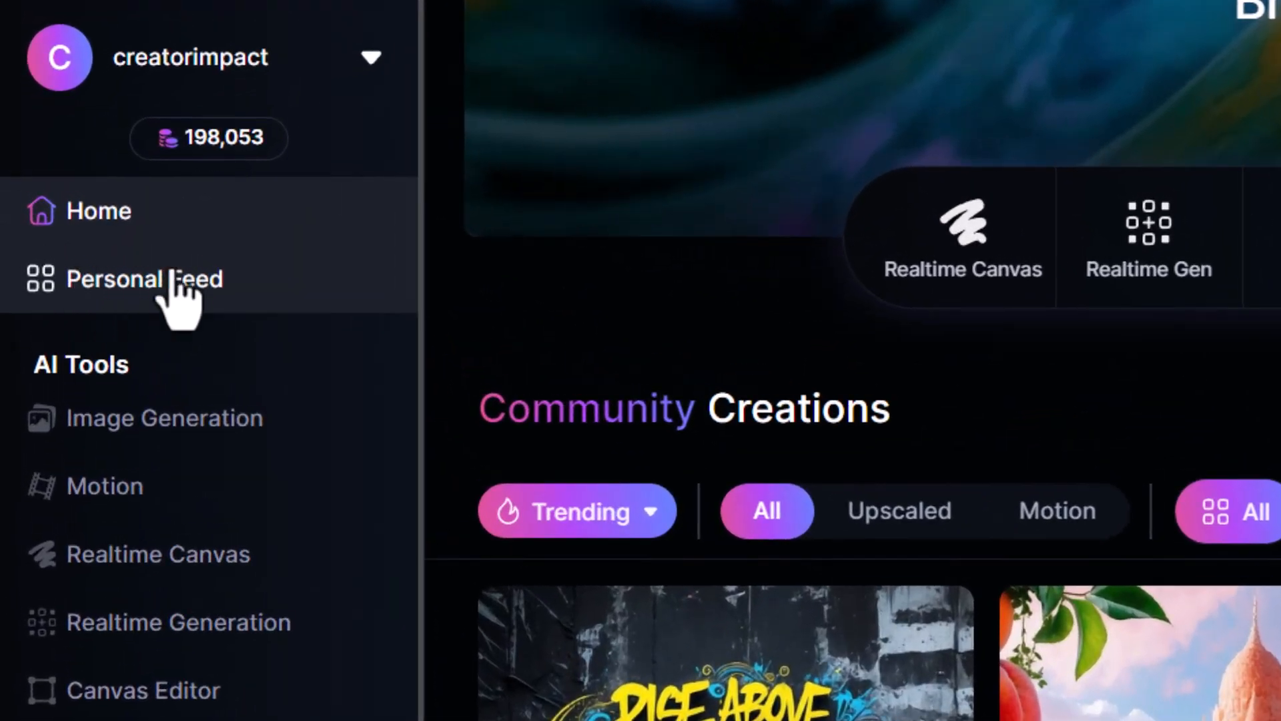
Step: From the personal feed, send the neon da Vinci portrait to the Alchemy Upscaler at Low strength
left_click(144, 279)
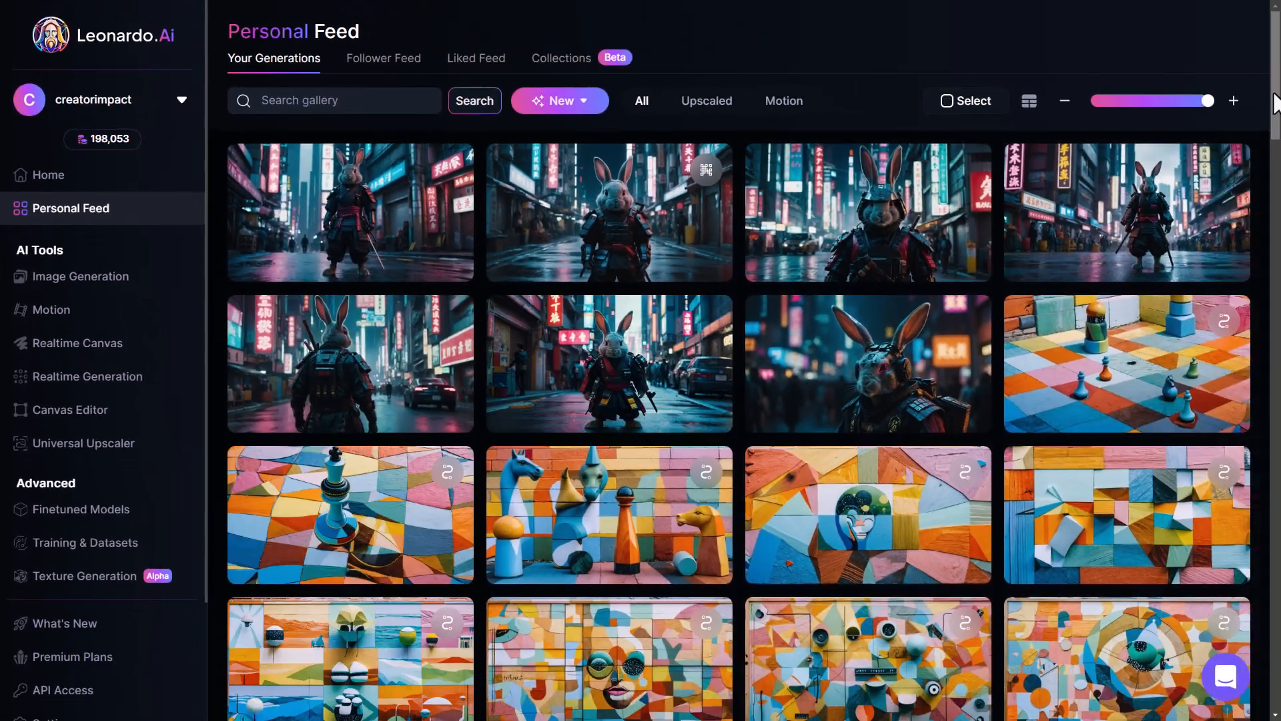
scroll("down", 3)
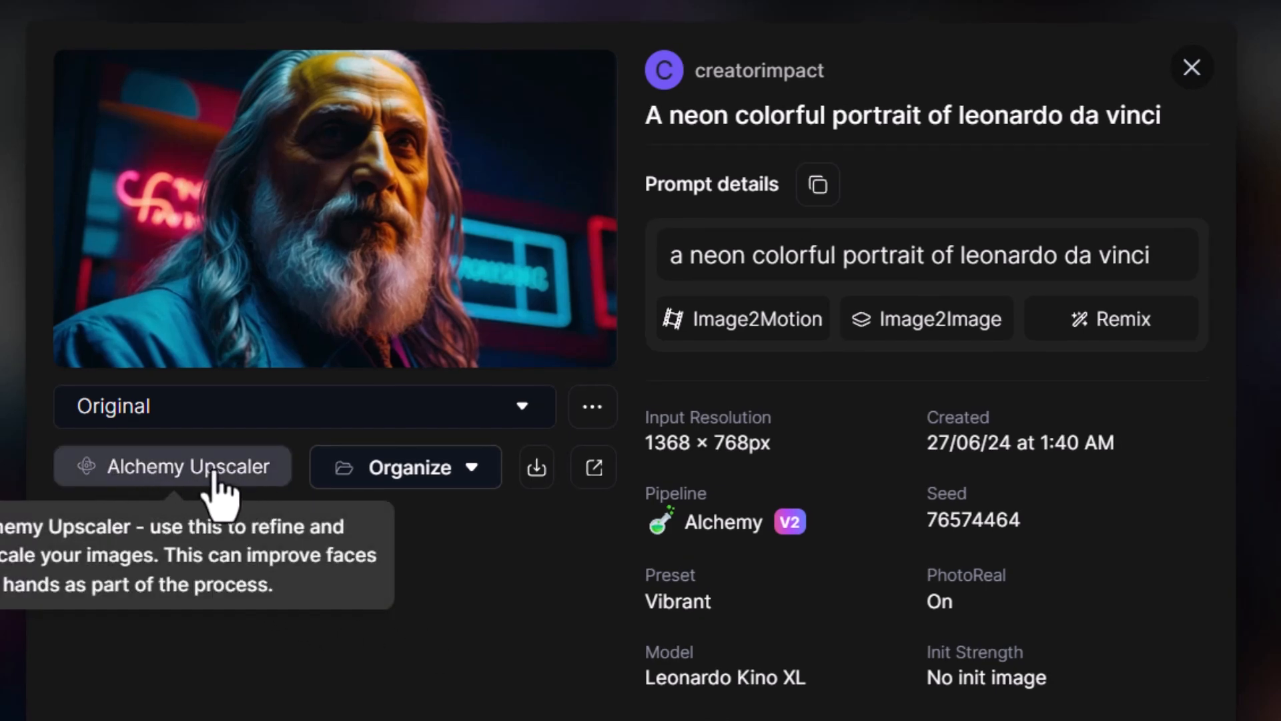
left_click(172, 466)
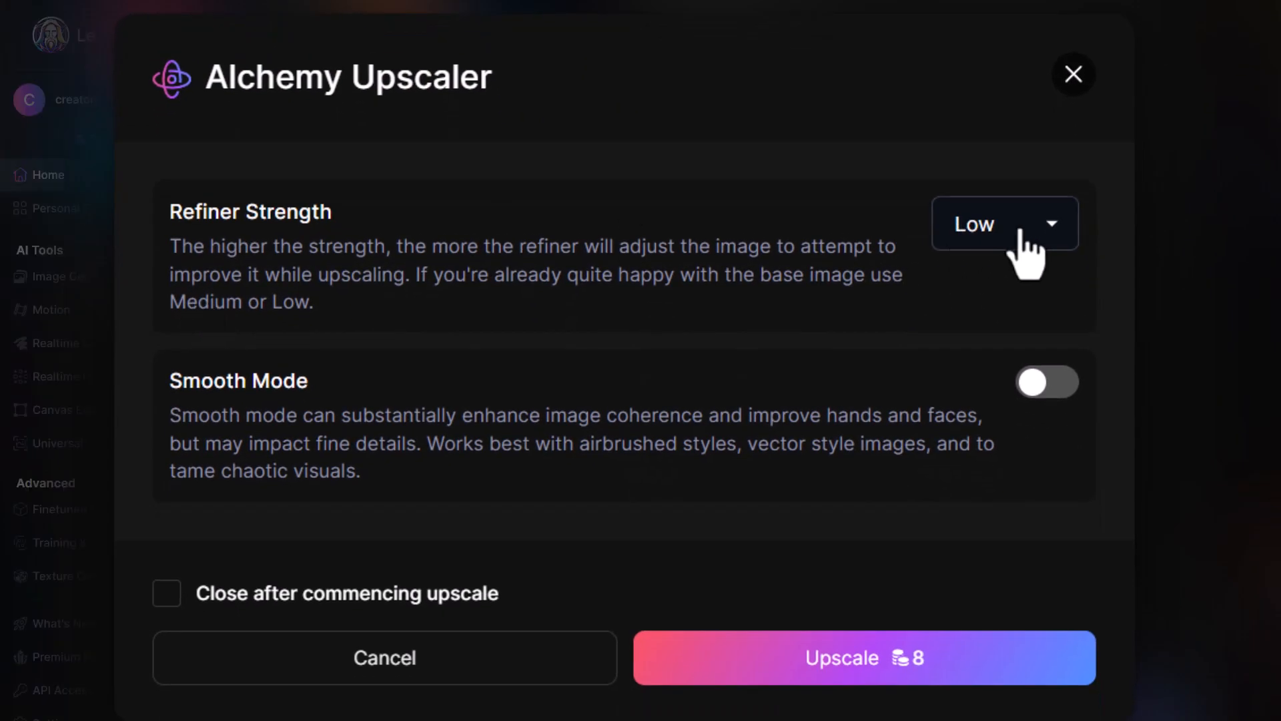
left_click(1073, 73)
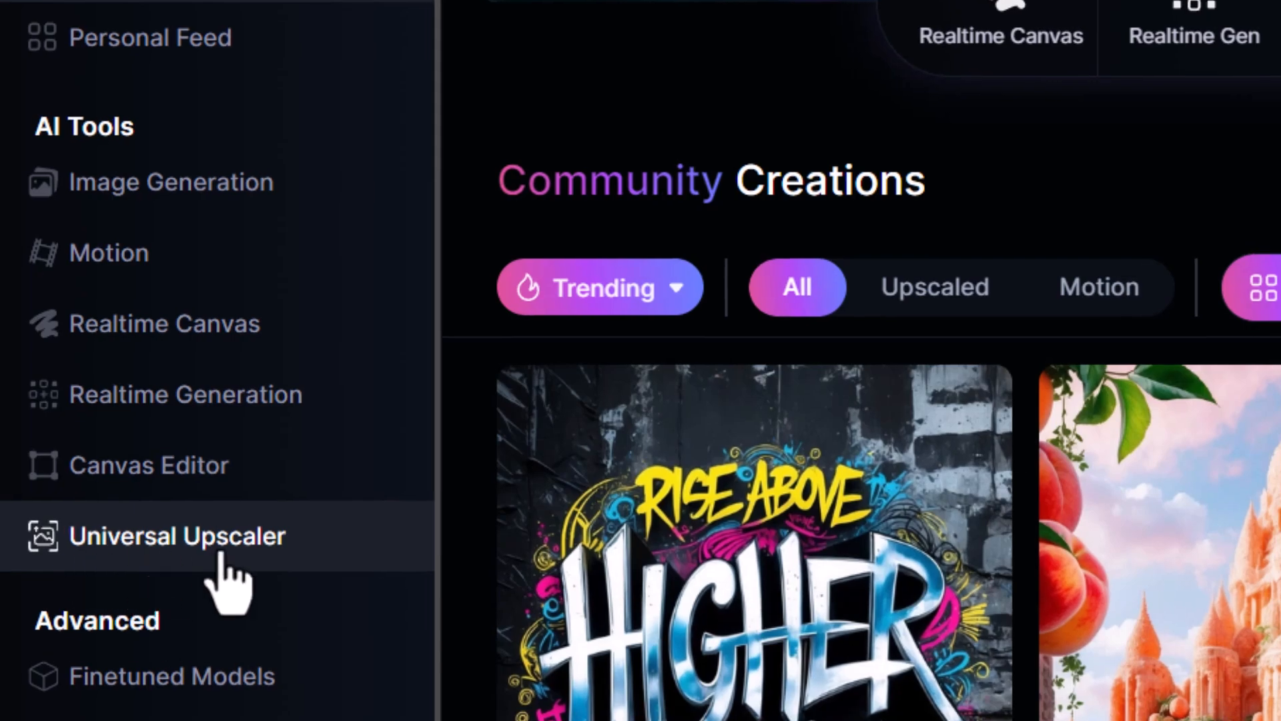
Step: Upload the cyberpunk samurai rabbit JPG as the Universal Upscaler source image
left_click(177, 535)
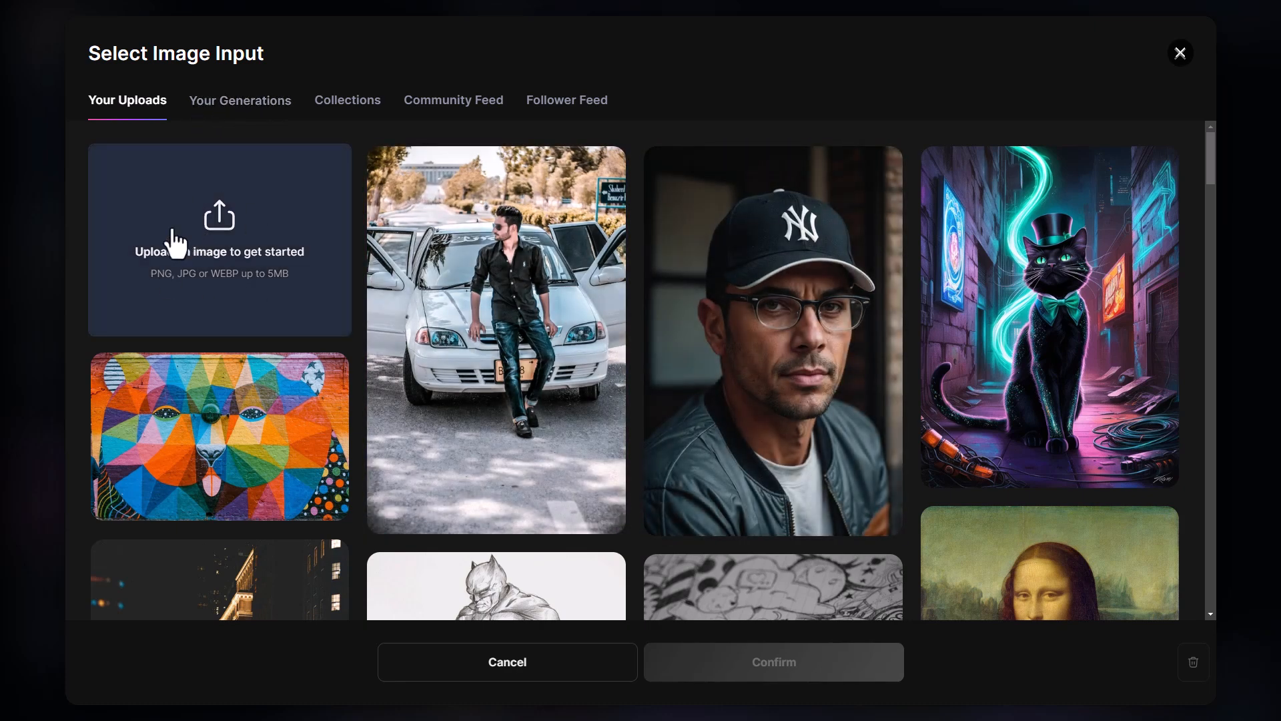
mouse_move(224, 258)
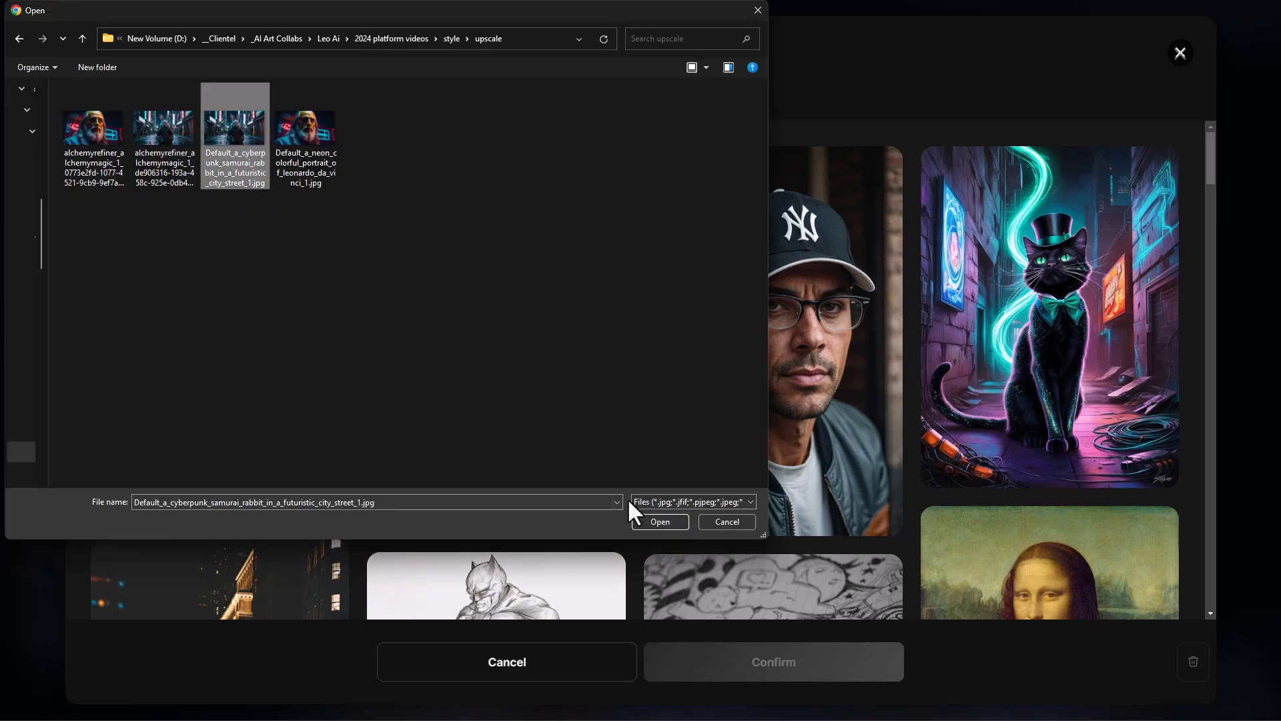
left_click(658, 522)
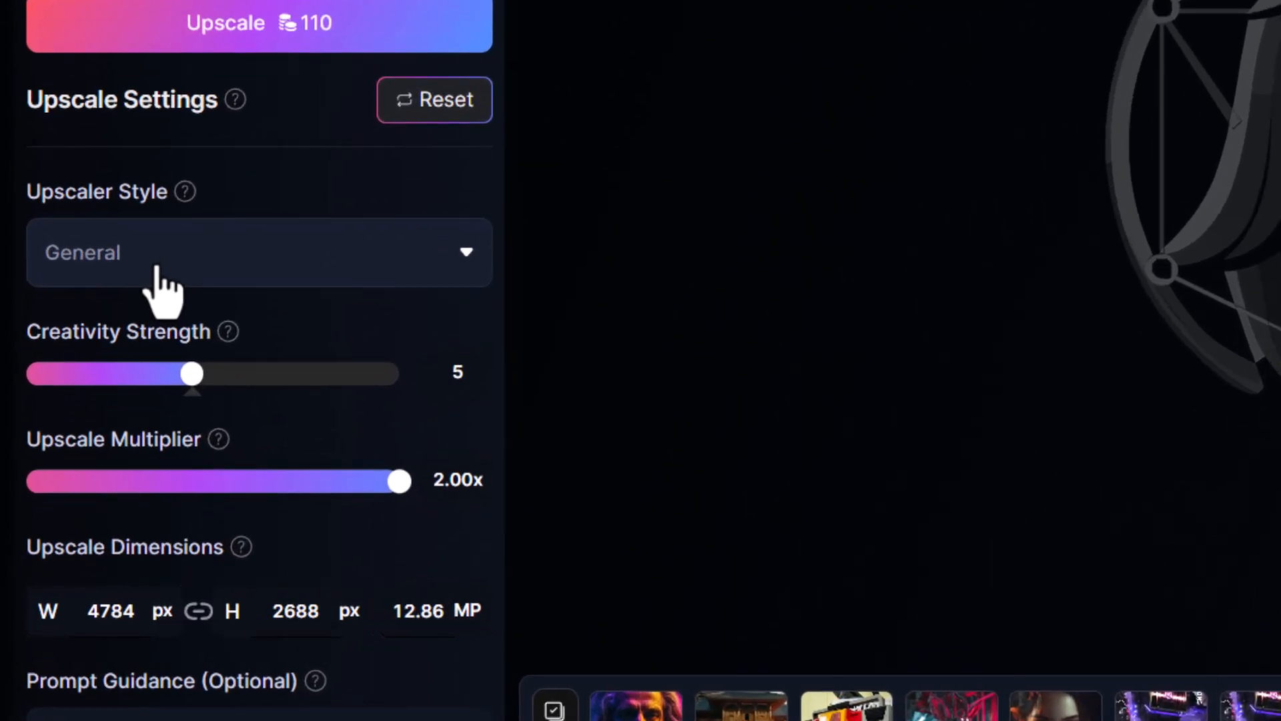
Step: Switch the upscaler style from General to Cinematic, keeping creativity 5 and 2.00x multiplier
left_click(259, 252)
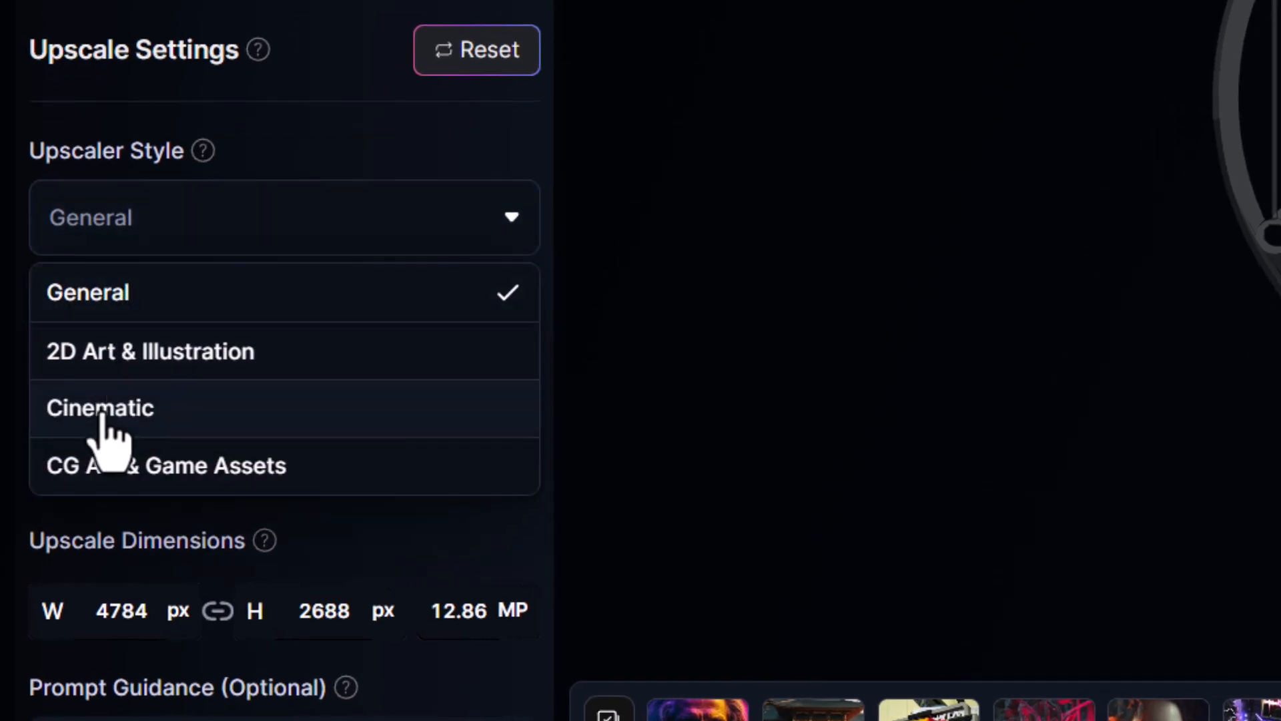
left_click(100, 409)
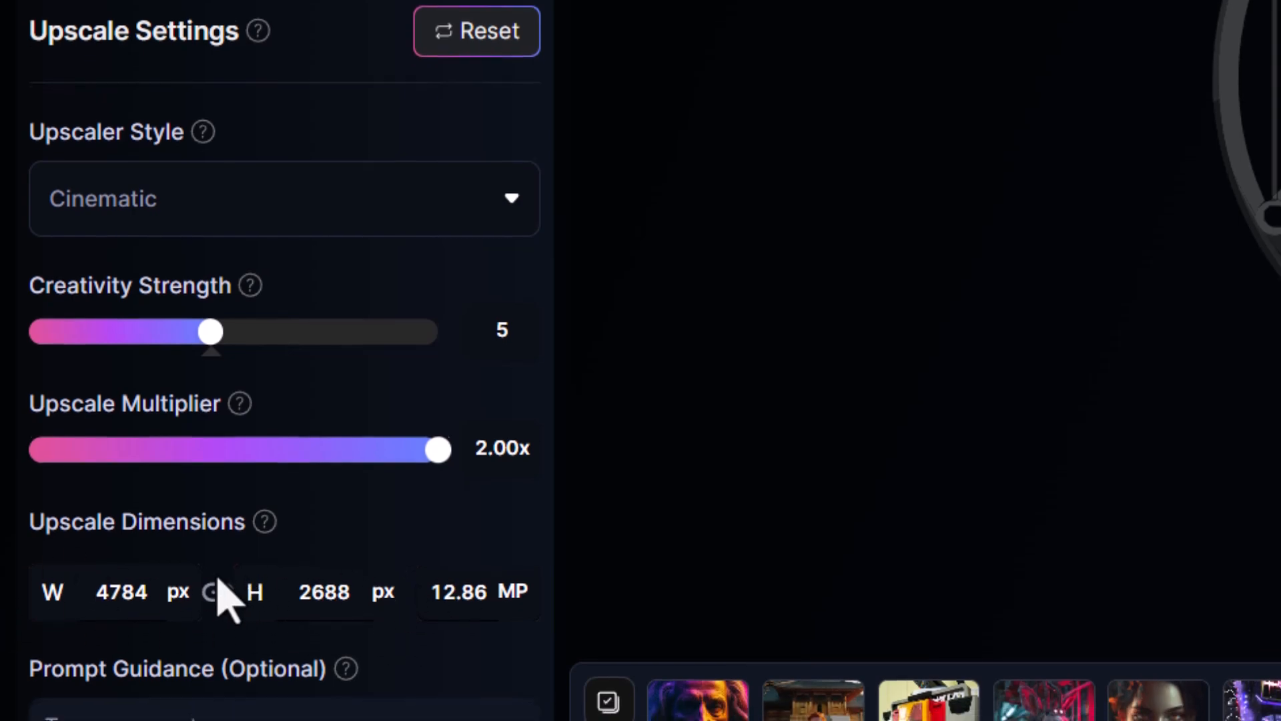
scroll("down", 3)
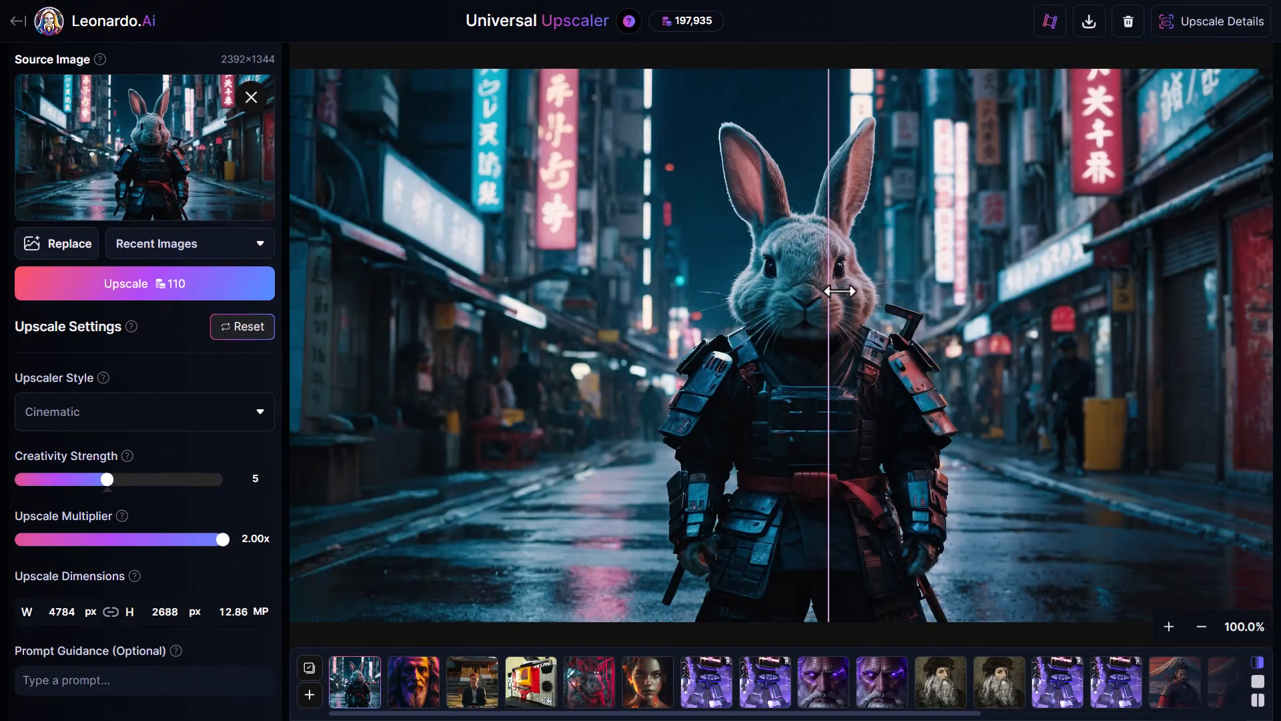
Step: Zoom into the rabbit's face and slide the before/after split to compare fur detail
left_click_drag(831, 289, 886, 312)
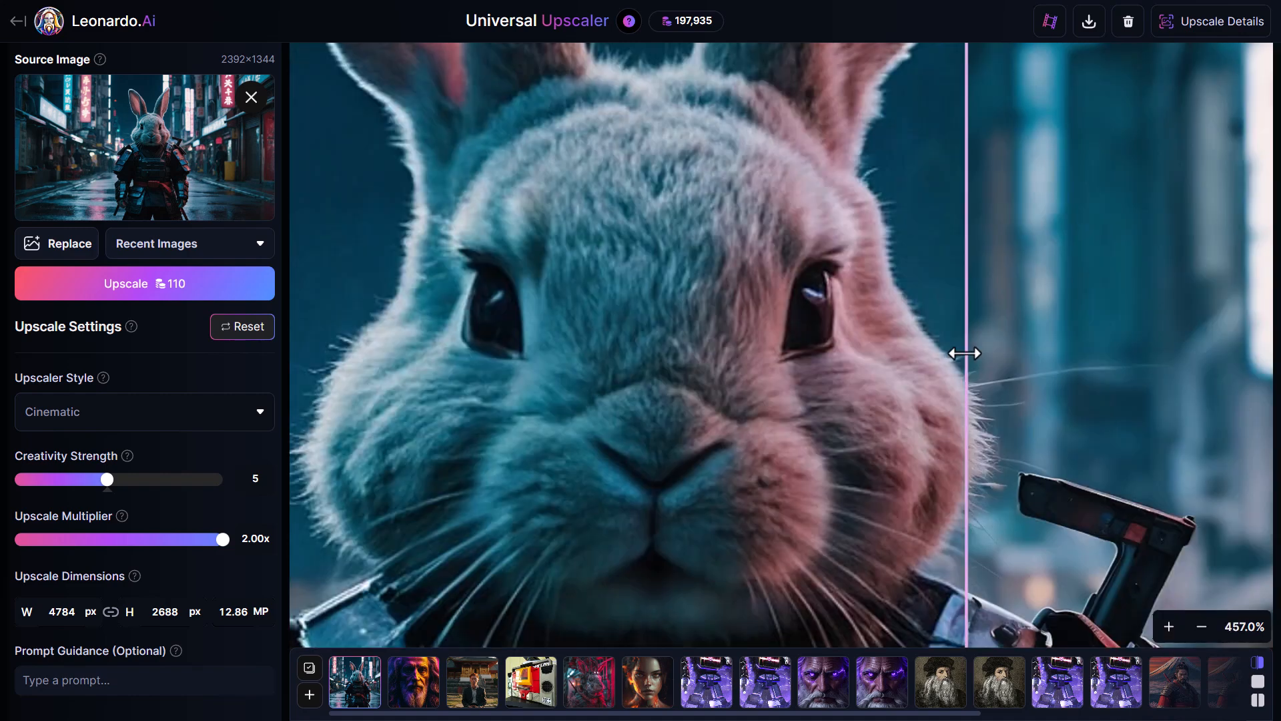
left_click_drag(965, 352, 670, 345)
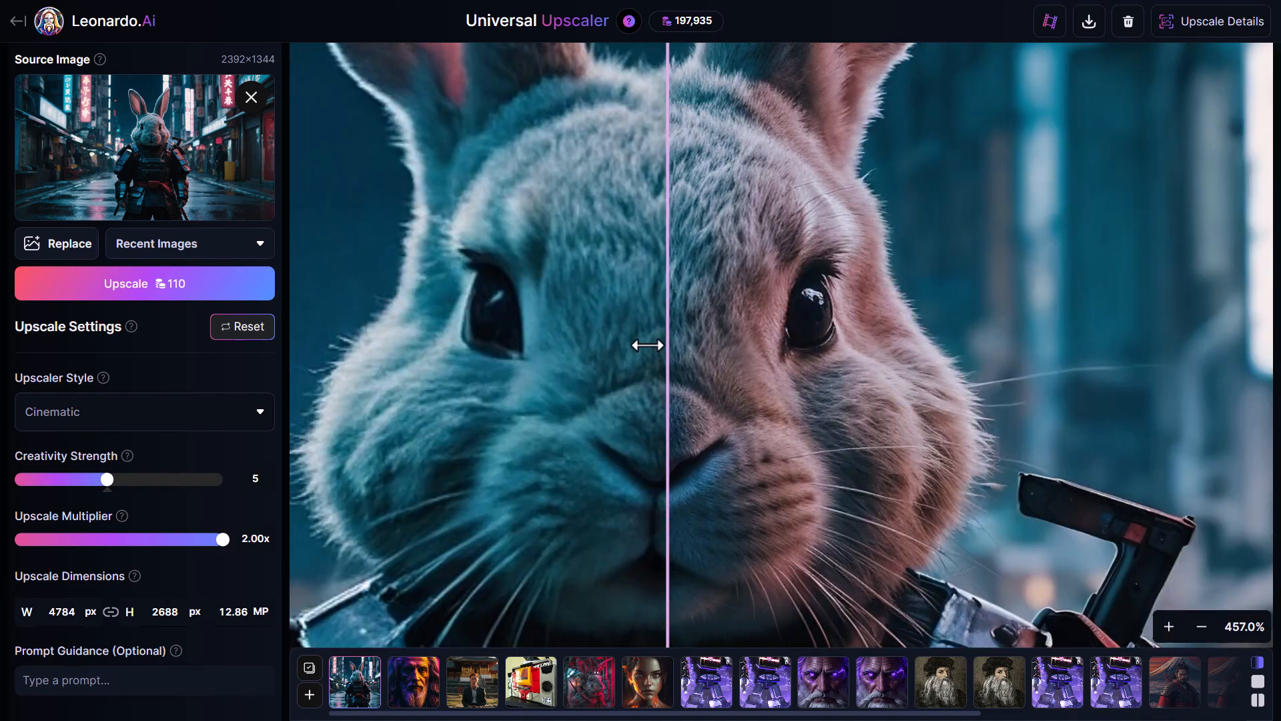
left_click_drag(670, 345, 411, 323)
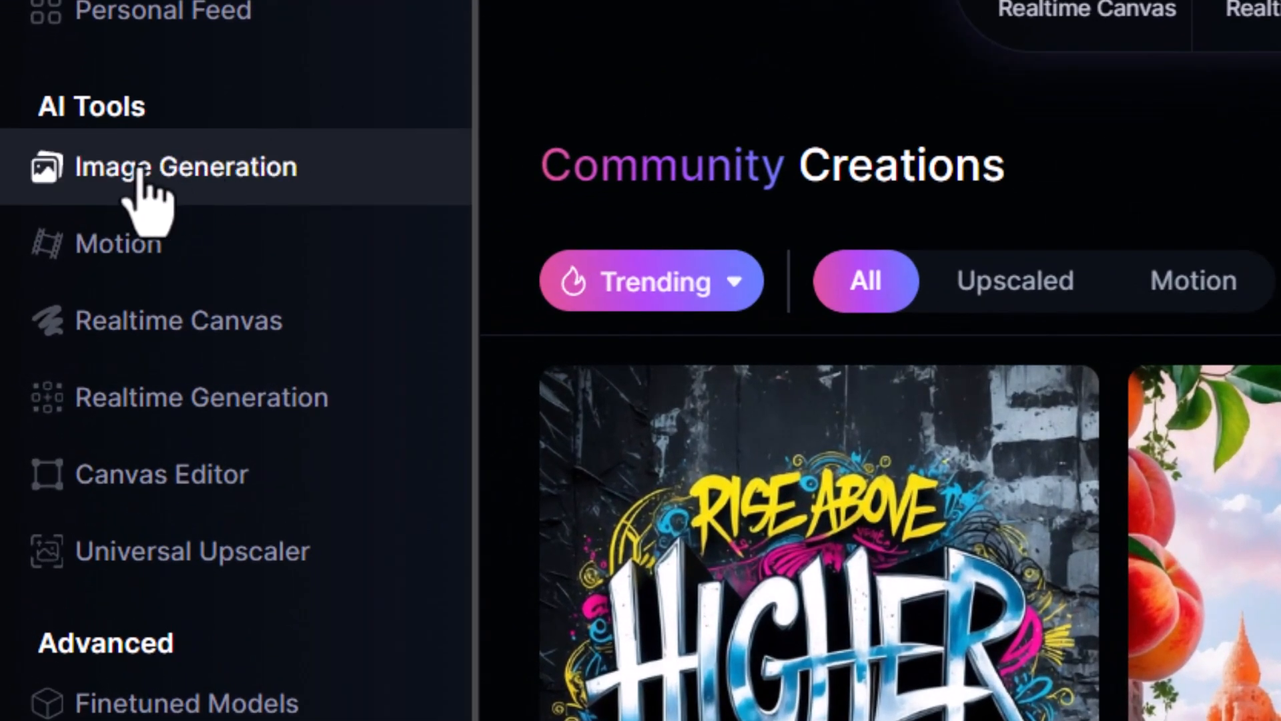
Step: Remove the background from the cyberpunk man in sunglasses image for 2 tokens and check its version dropdown
left_click(185, 167)
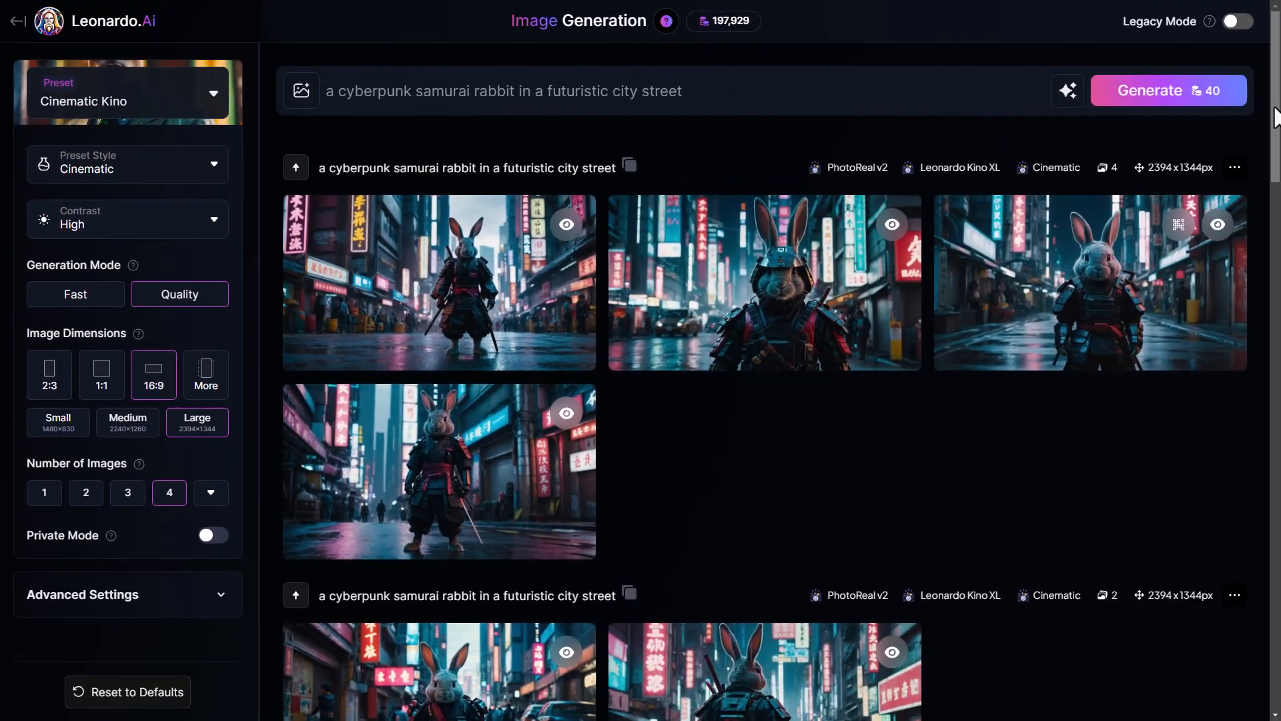
scroll("down", 3)
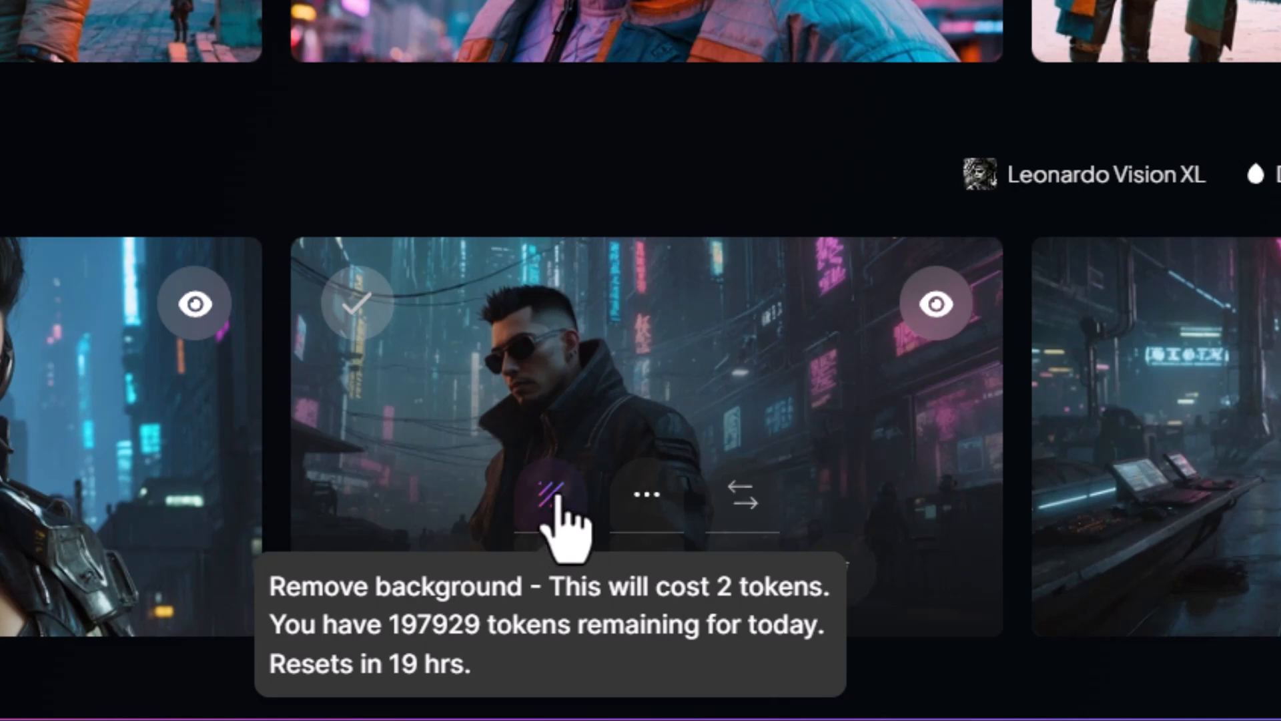
left_click(548, 494)
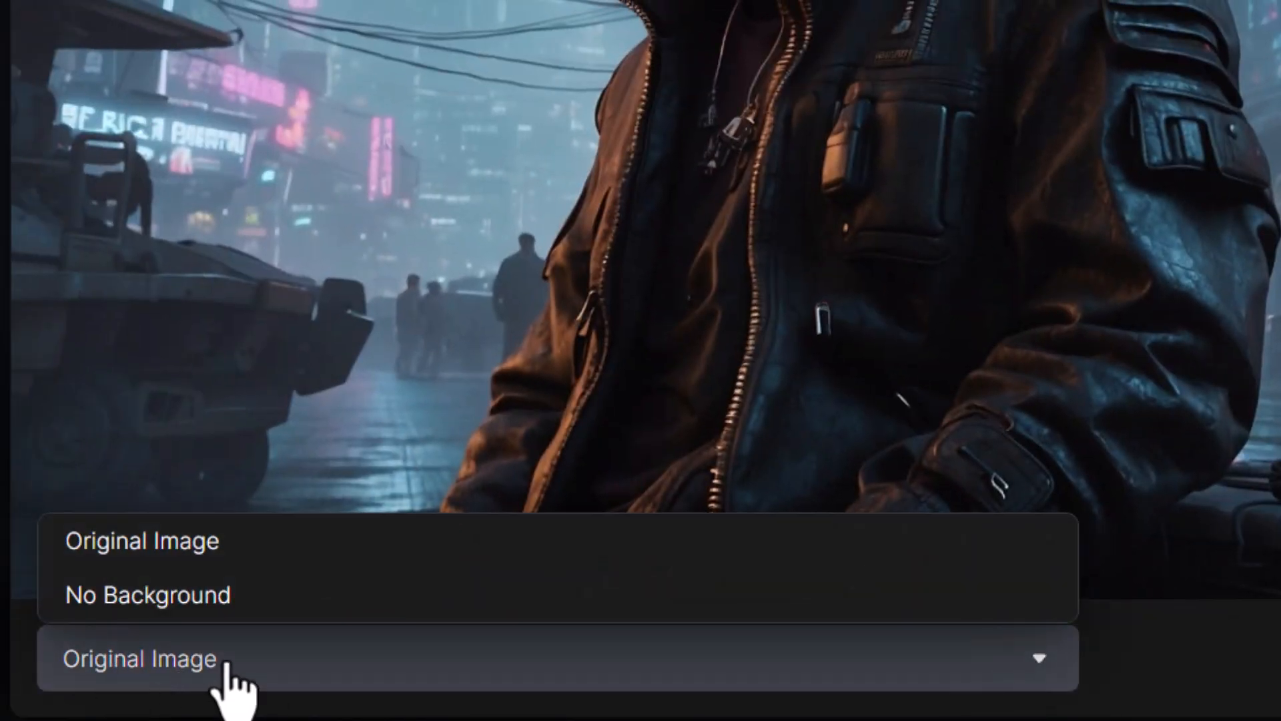
left_click(147, 594)
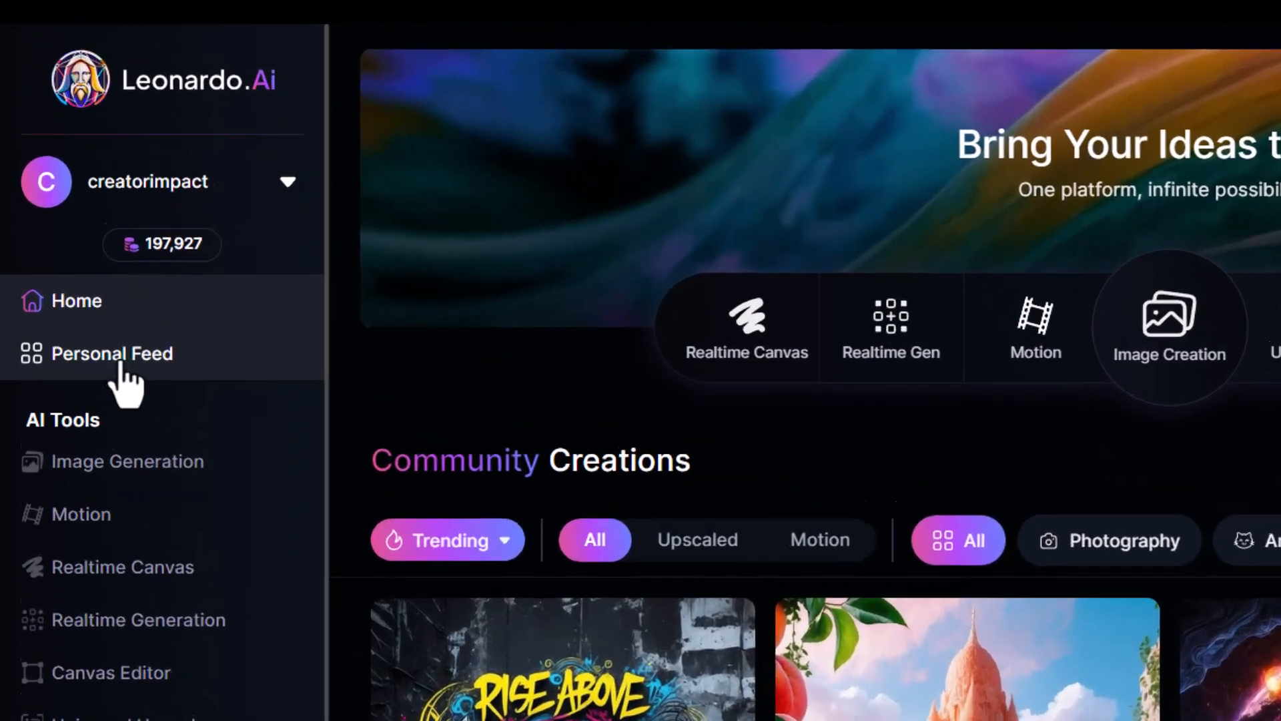
Step: Show the personal-feed astronaut image in its No Background version without the space backdrop
left_click(112, 353)
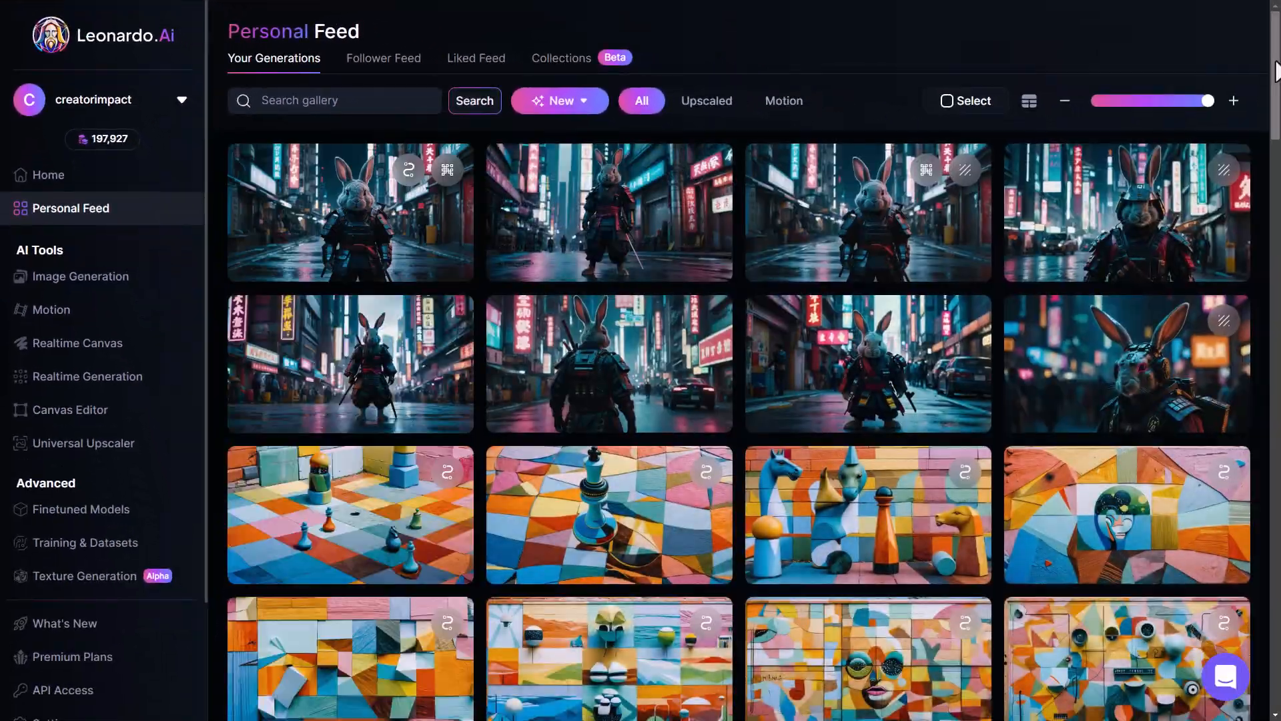
scroll("down", 3)
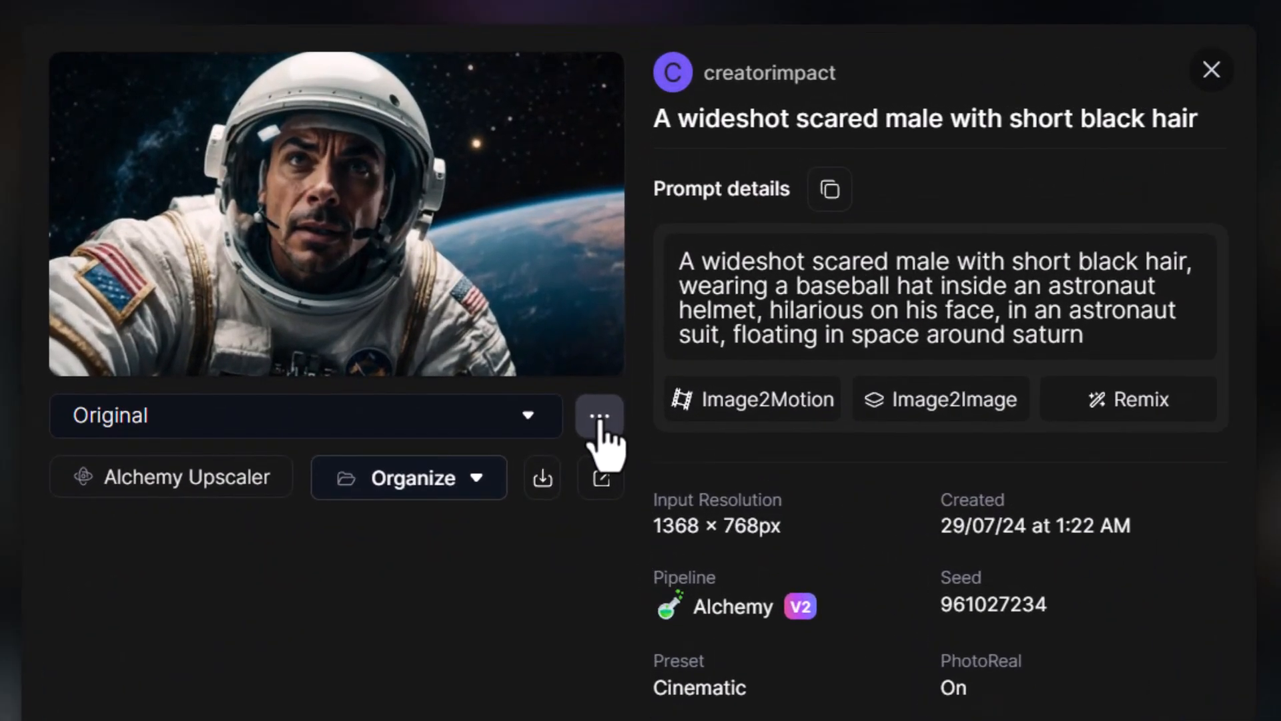
left_click(599, 415)
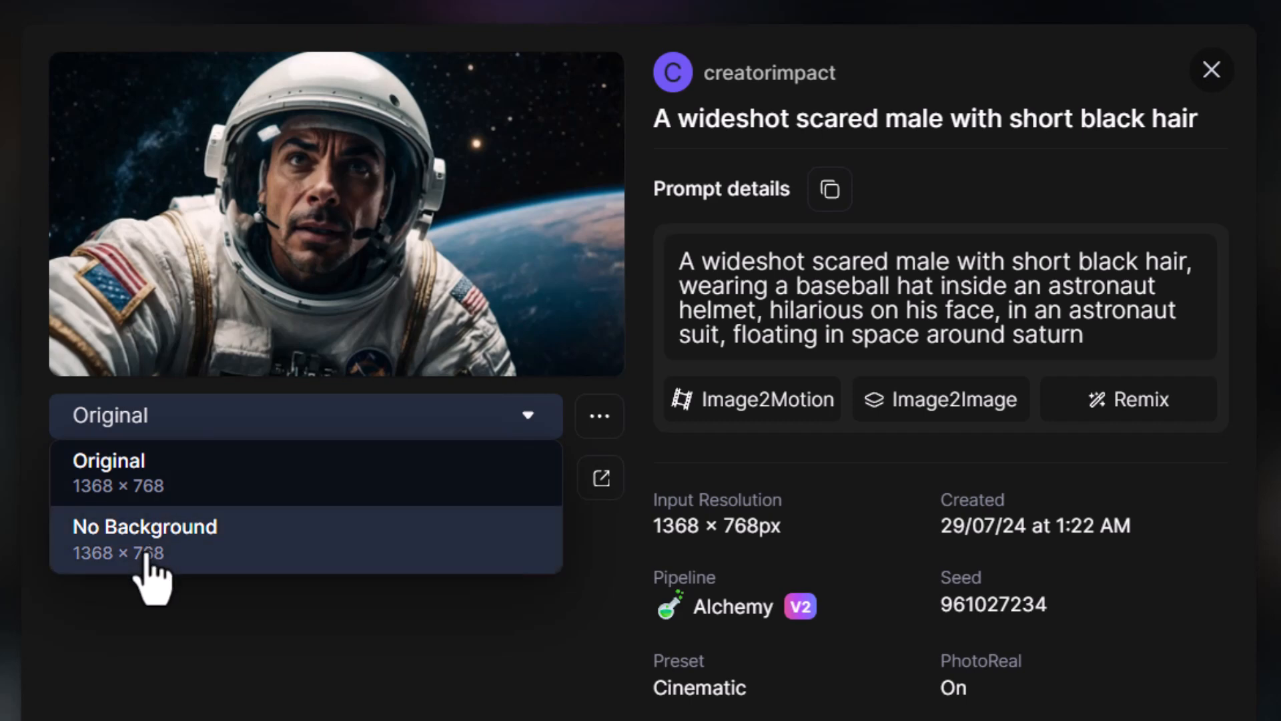
left_click(144, 538)
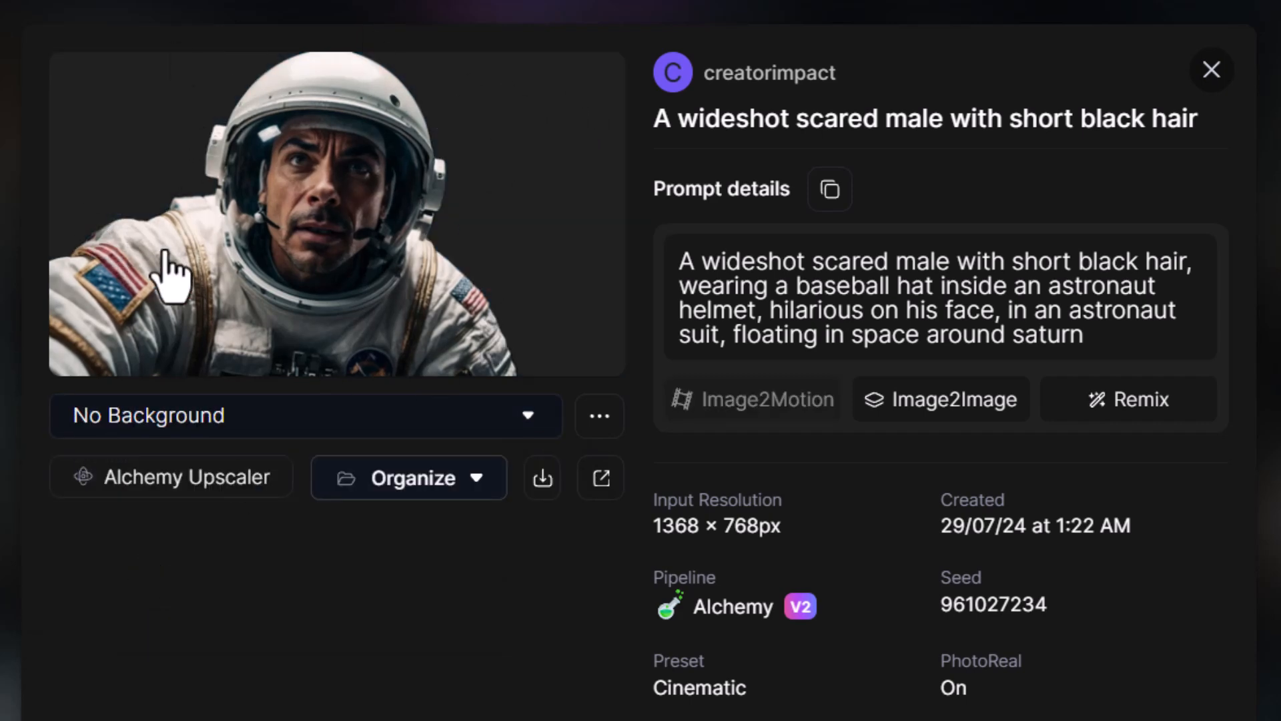